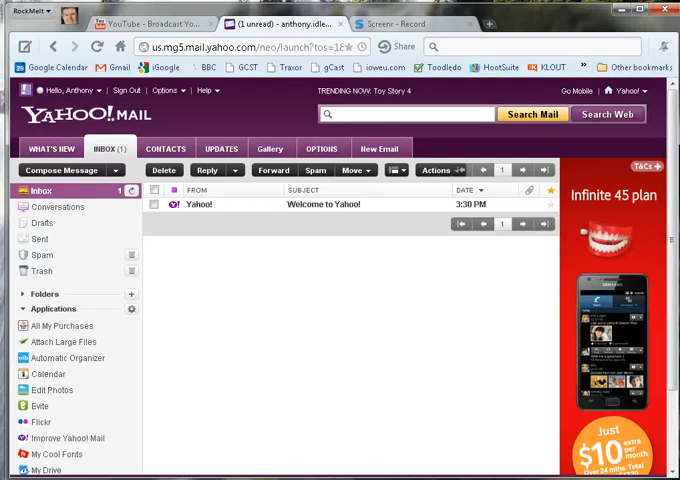
pyautogui.moveTo(267, 311)
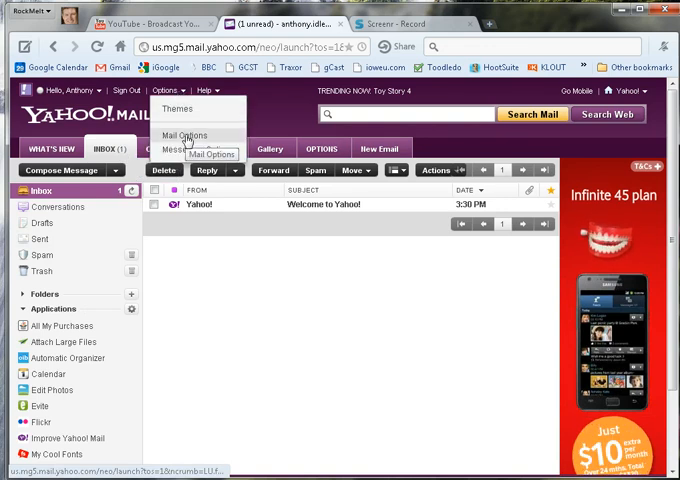
# - Open Mail Options and go to the Signature settings page
pyautogui.click(184, 135)
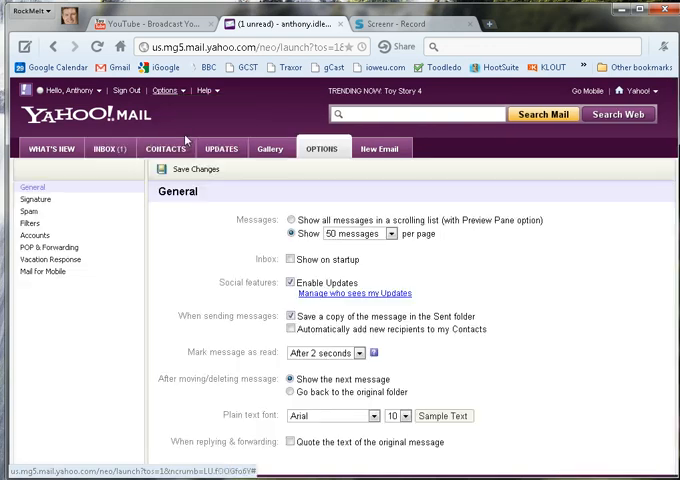
pyautogui.moveTo(35, 206)
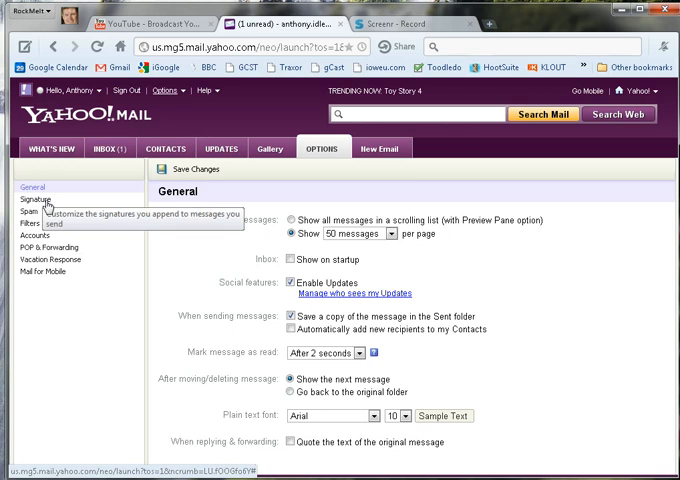
pyautogui.click(35, 201)
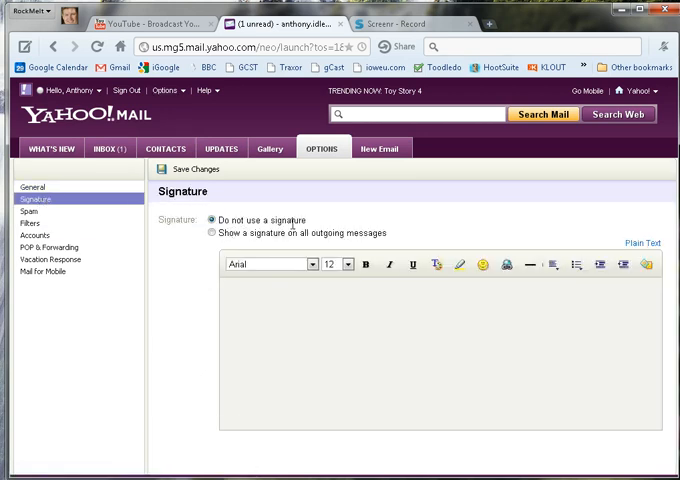
pyautogui.moveTo(264, 234)
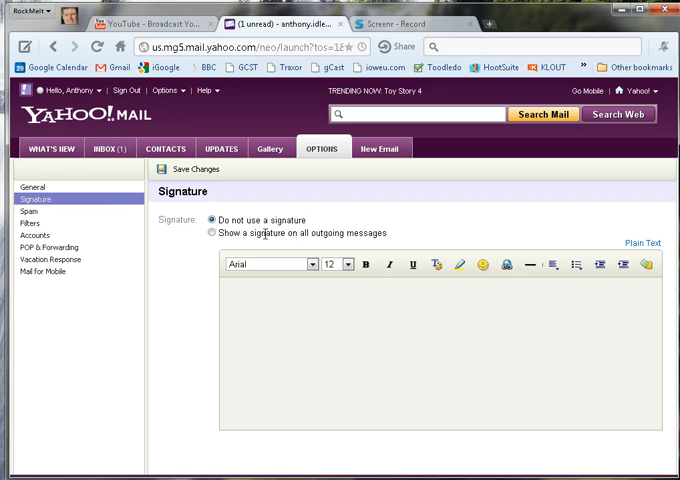
pyautogui.moveTo(211, 243)
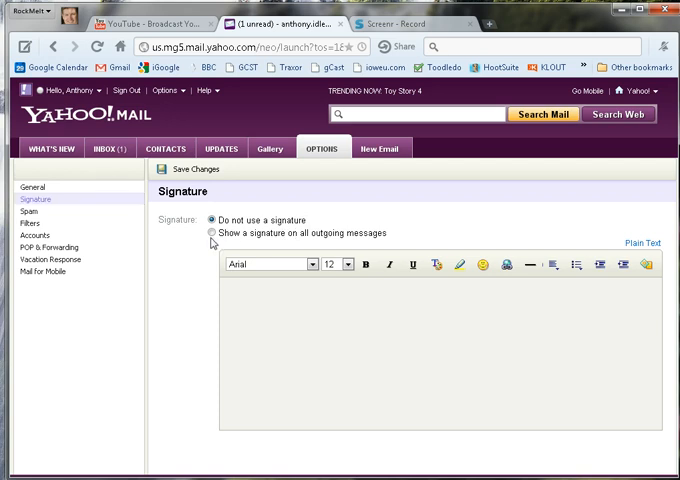
# - Turn on the signature for all outgoing messages, leaving the editor in Rich Text
pyautogui.click(212, 233)
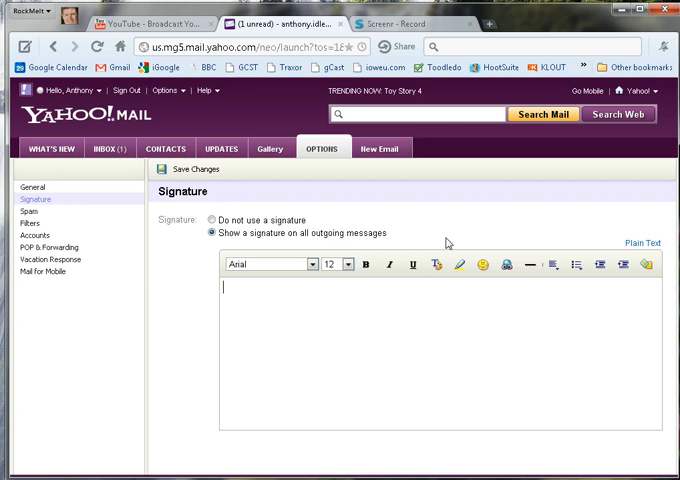
pyautogui.moveTo(652, 248)
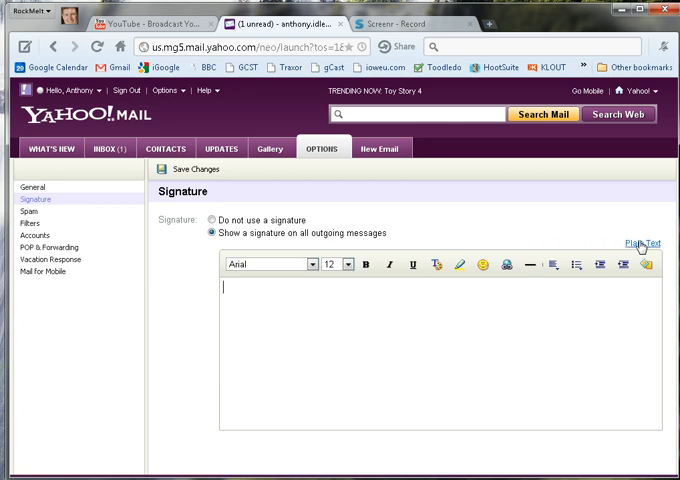
pyautogui.click(651, 245)
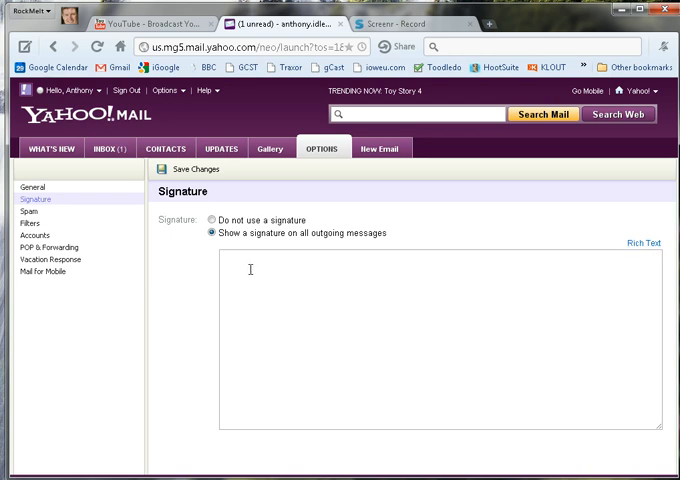
pyautogui.click(249, 269)
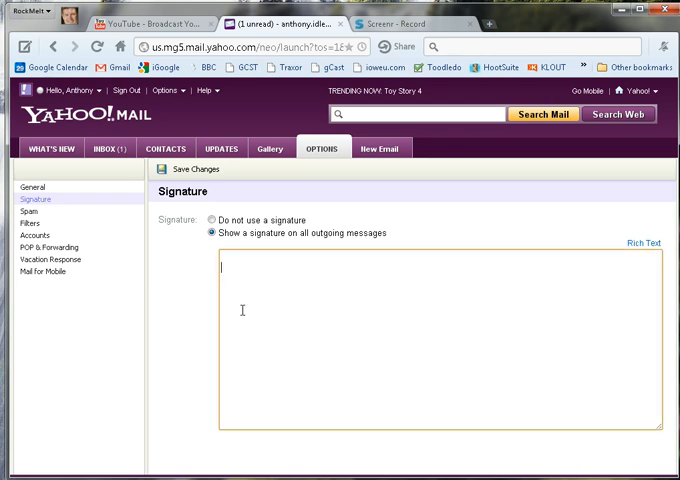
pyautogui.click(642, 242)
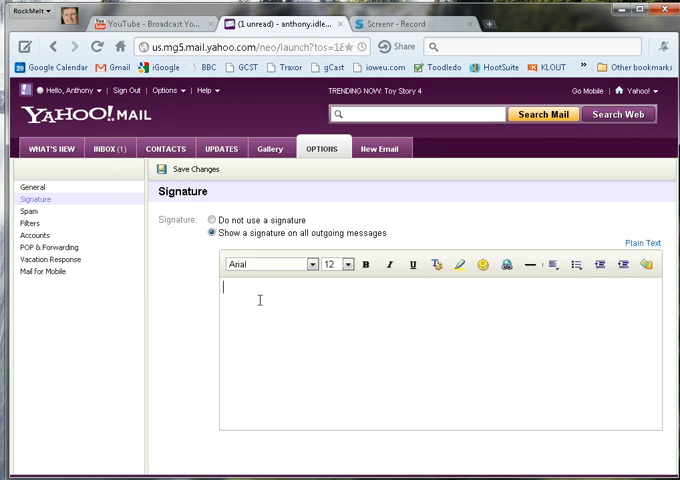
pyautogui.write('Anthony')
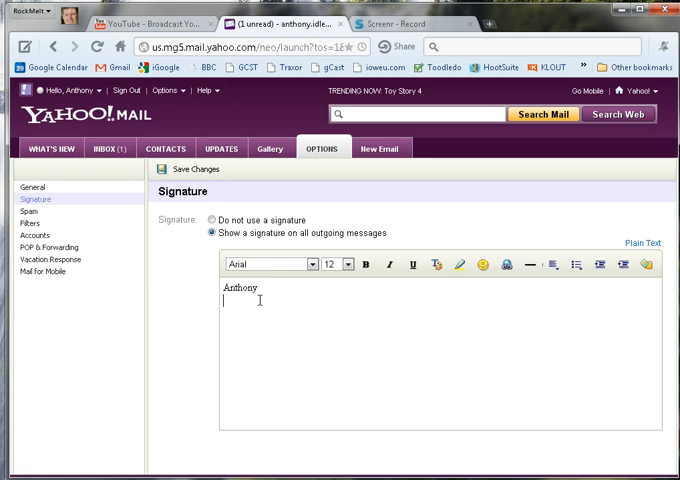
pyautogui.write('Balance')
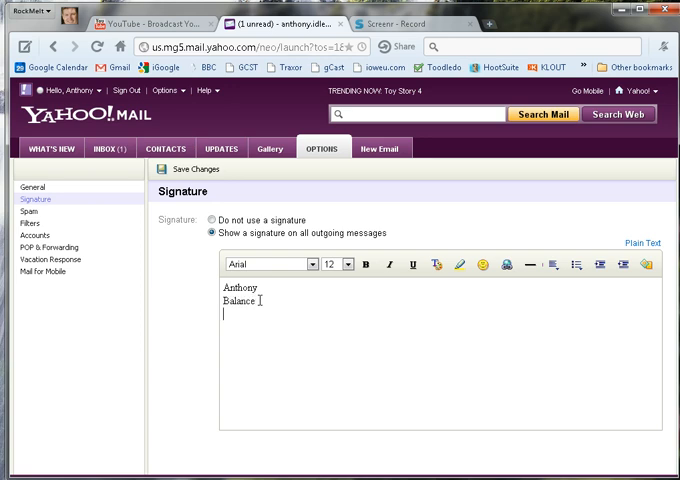
pyautogui.write('M')
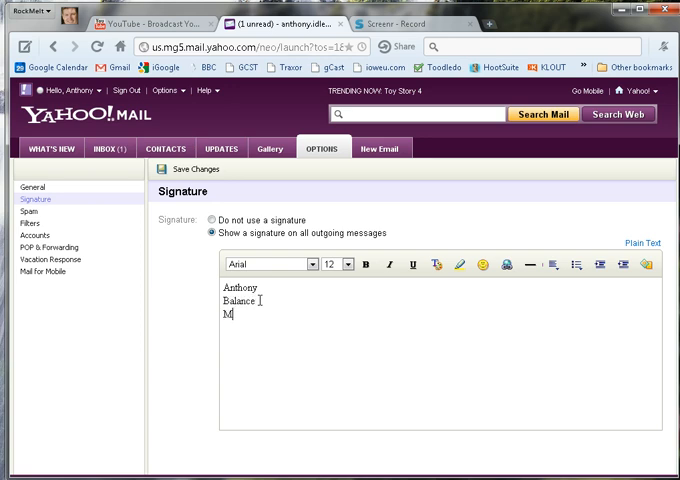
pyautogui.write('0400')
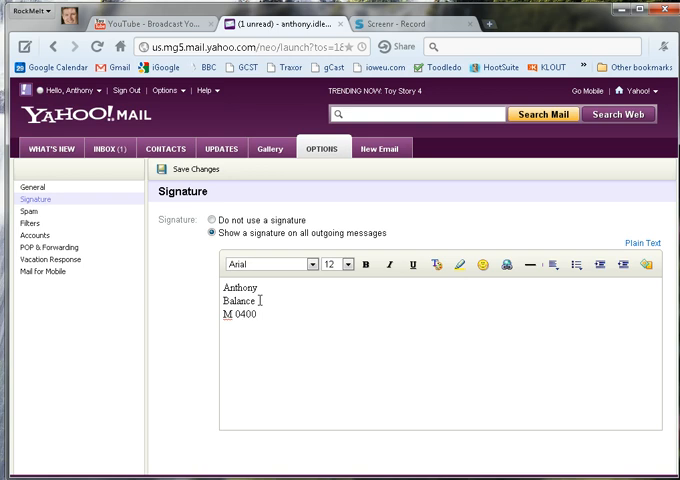
pyautogui.write('639 899')
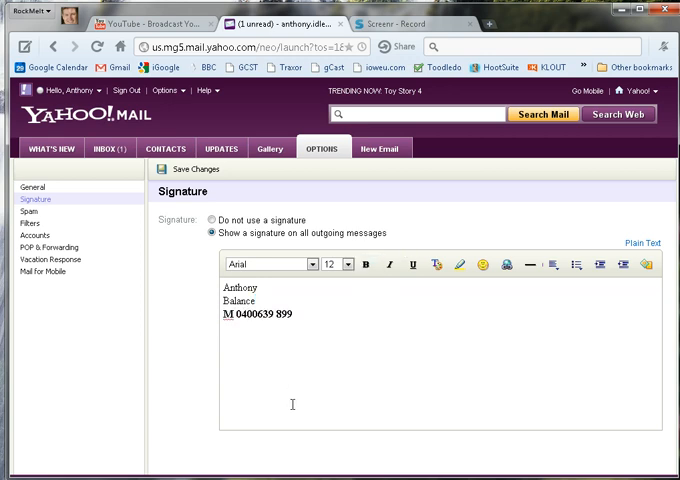
pyautogui.moveTo(424, 410)
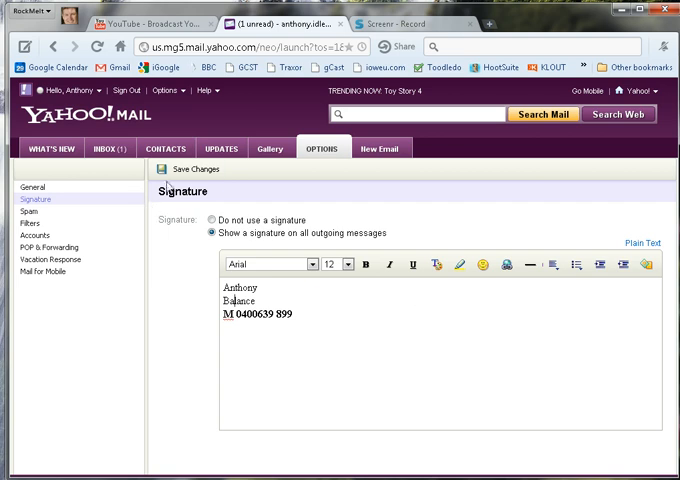
# - Save the signature and start a new message to confirm it appears
pyautogui.click(189, 168)
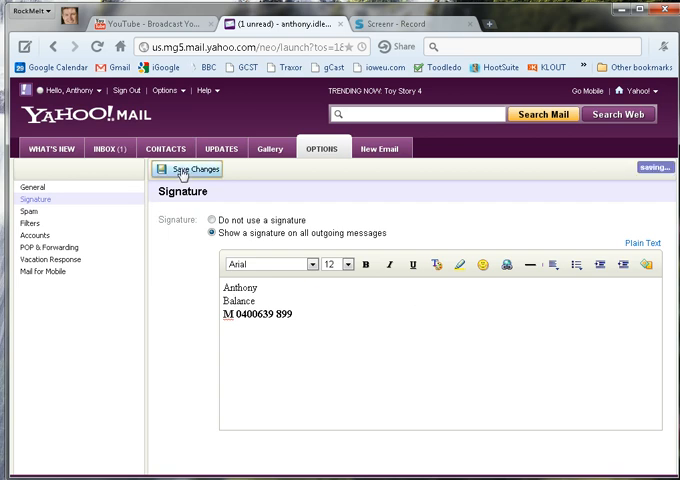
pyautogui.click(111, 148)
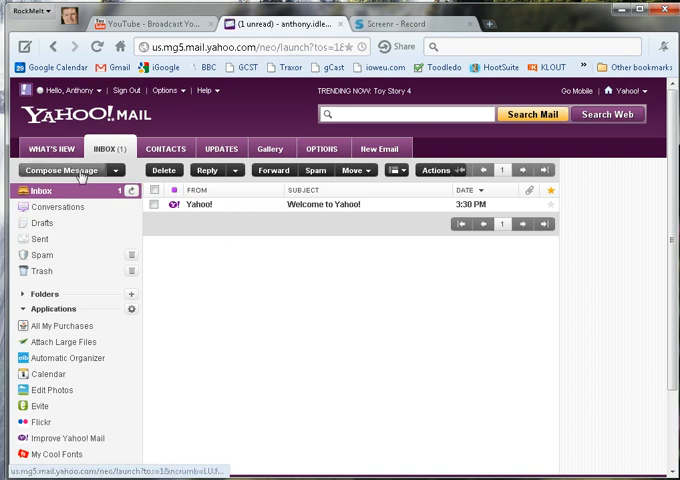
pyautogui.click(63, 170)
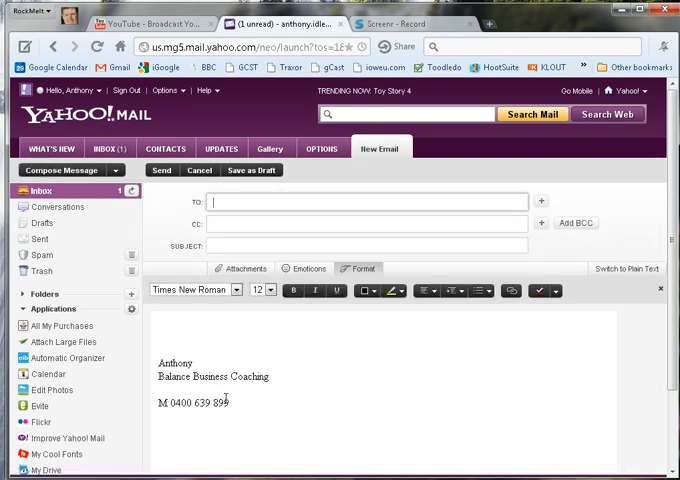